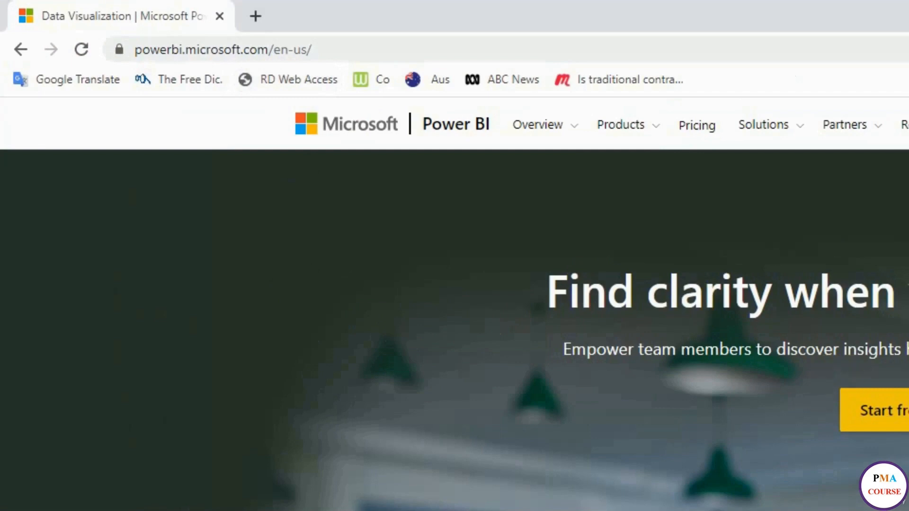
mouse_move(637, 328)
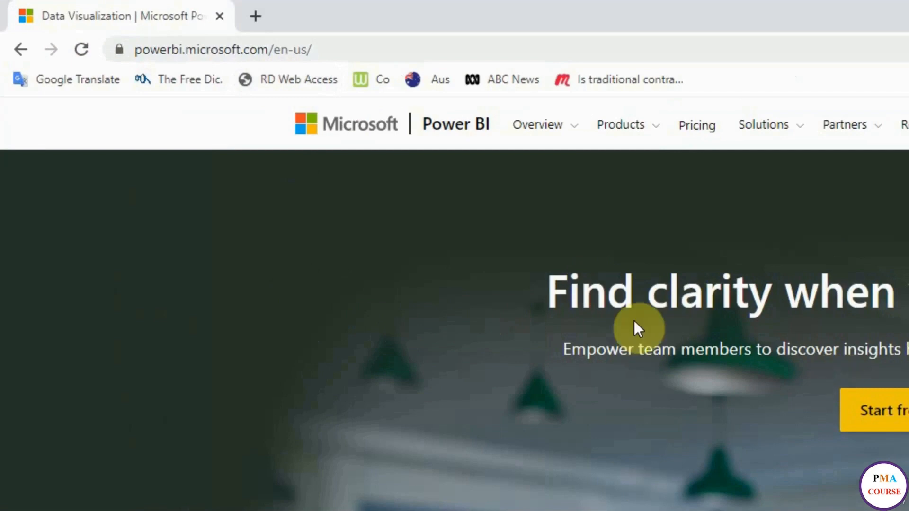
Go to the Power BI Desktop product page through the Products menu on powerbi.microsoft.com
left_click(620, 125)
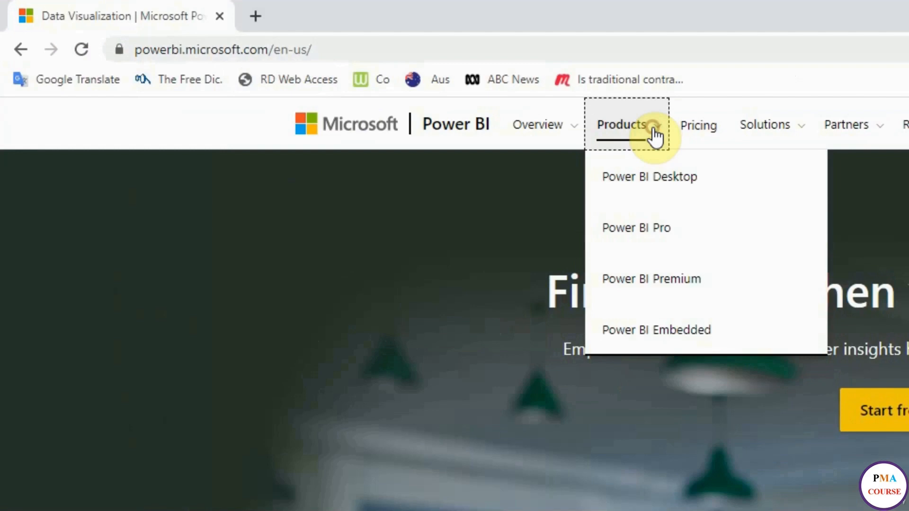
mouse_move(768, 213)
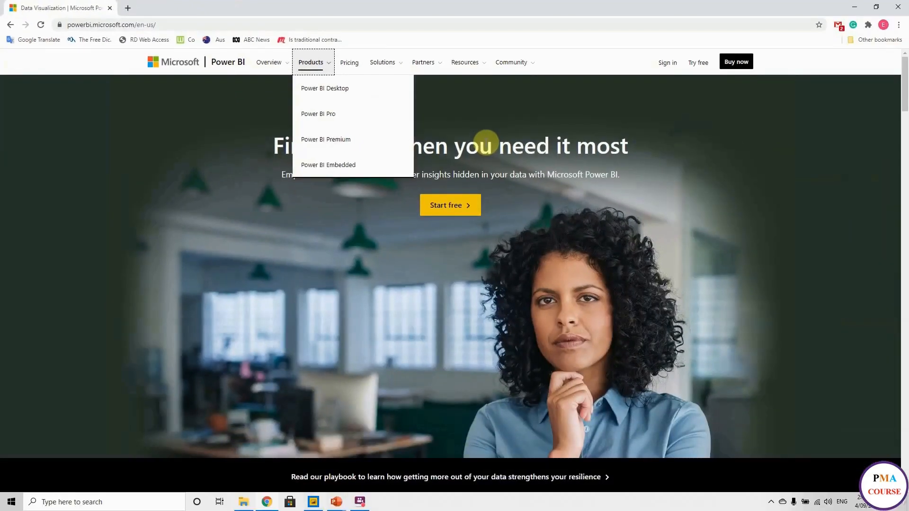
mouse_move(404, 112)
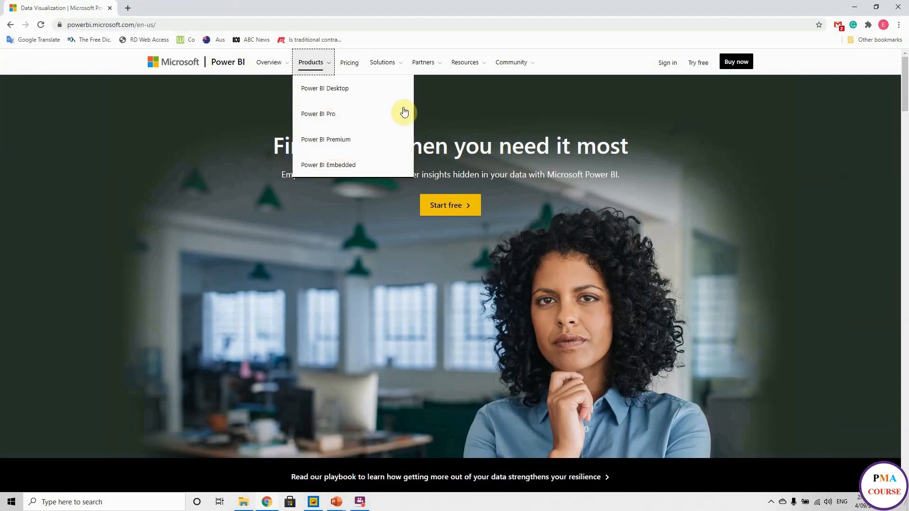
mouse_move(473, 132)
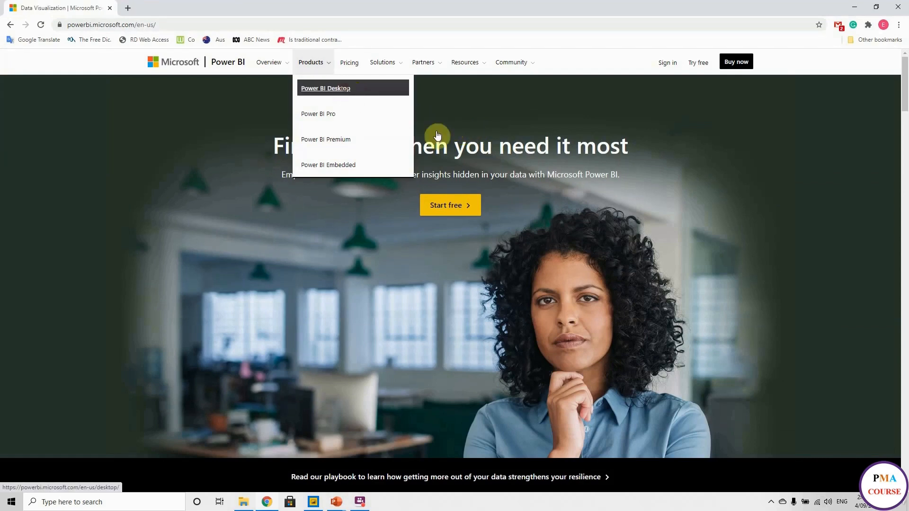
left_click(324, 88)
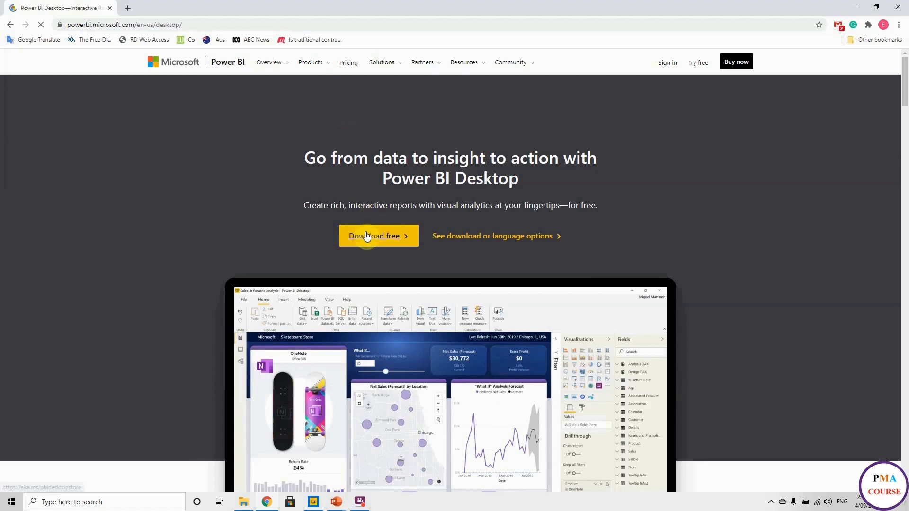
Start the free Power BI Desktop download and let it open in Microsoft Store
left_click(374, 235)
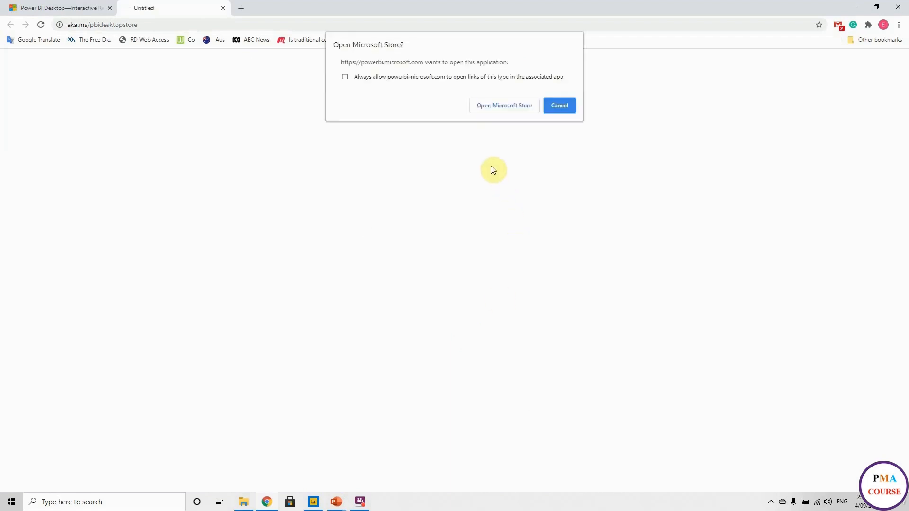
mouse_move(519, 115)
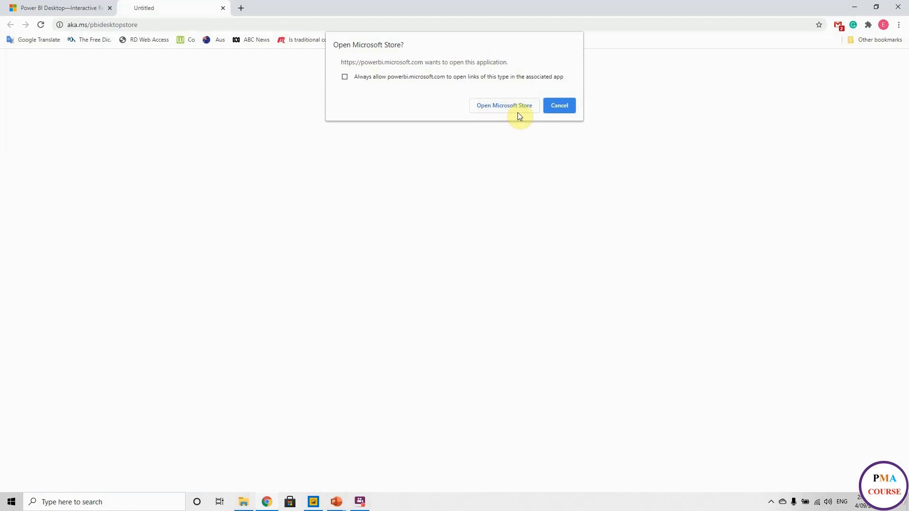
left_click(503, 105)
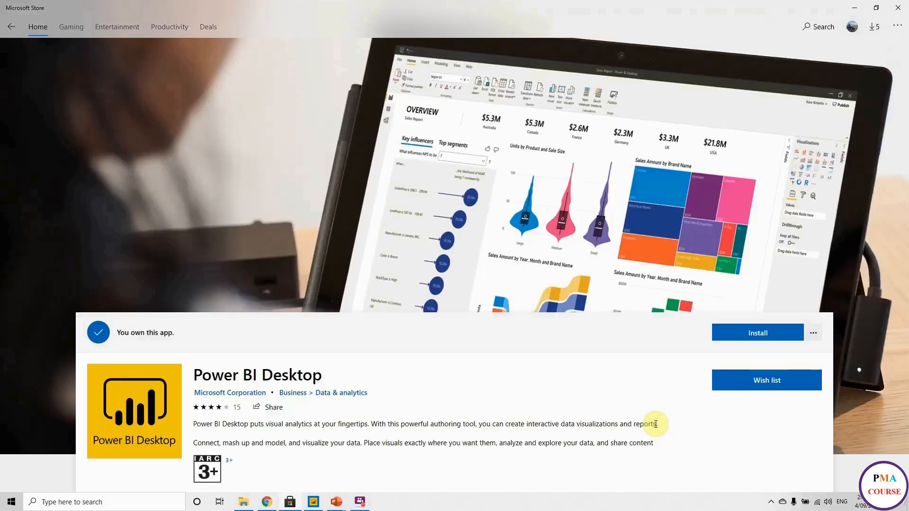
Install Power BI Desktop from its Microsoft Store listing
left_click(758, 332)
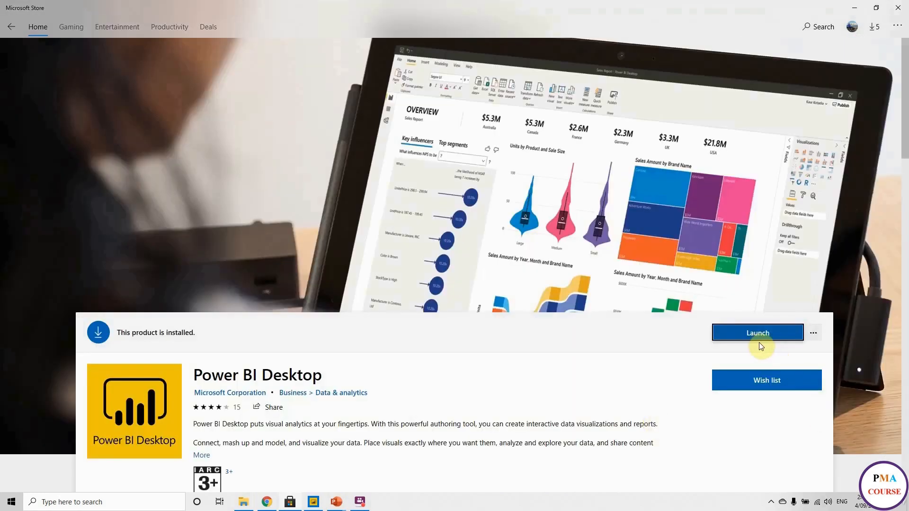
mouse_move(789, 347)
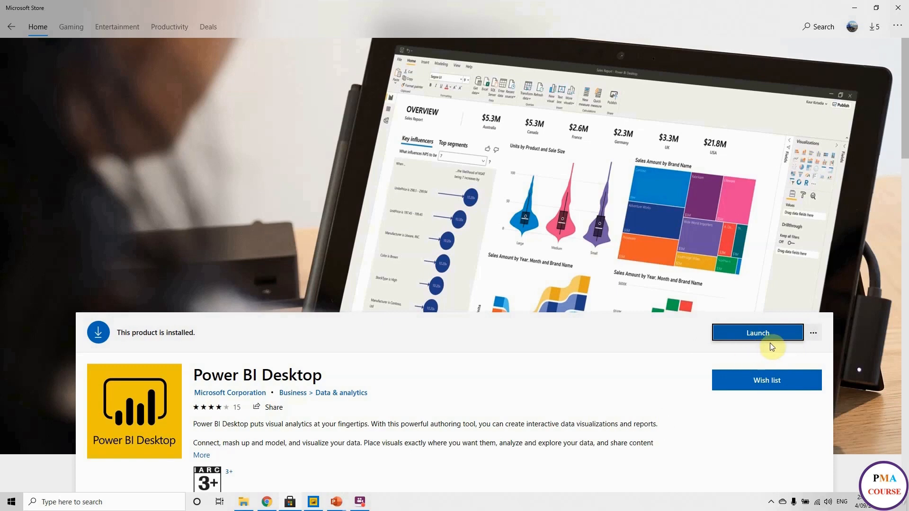
mouse_move(779, 346)
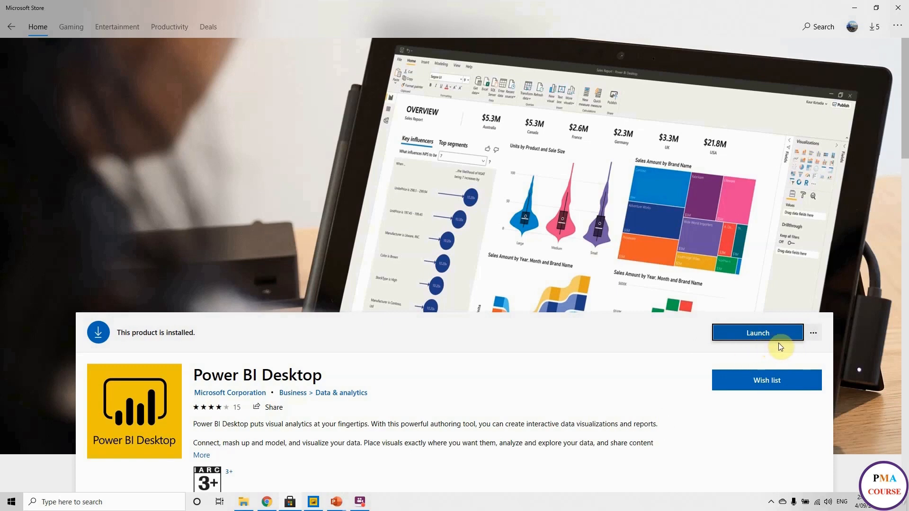
mouse_move(410, 495)
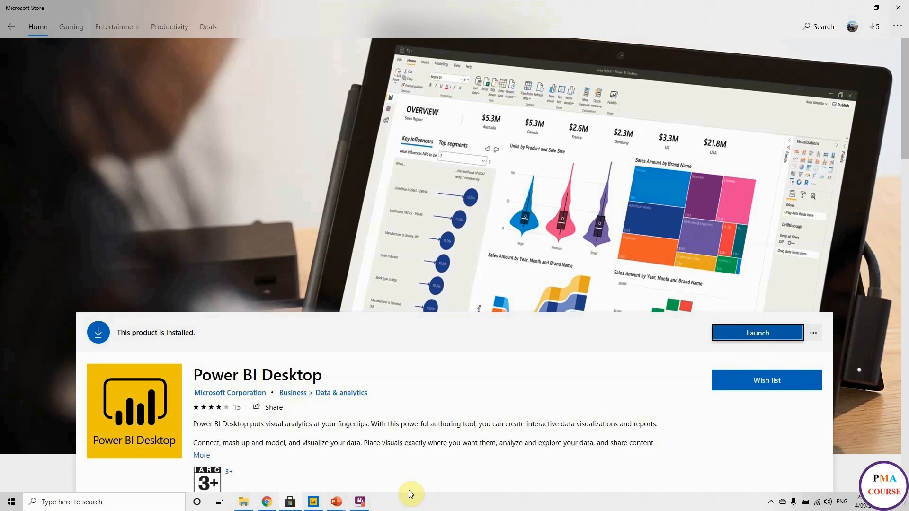
mouse_move(313, 502)
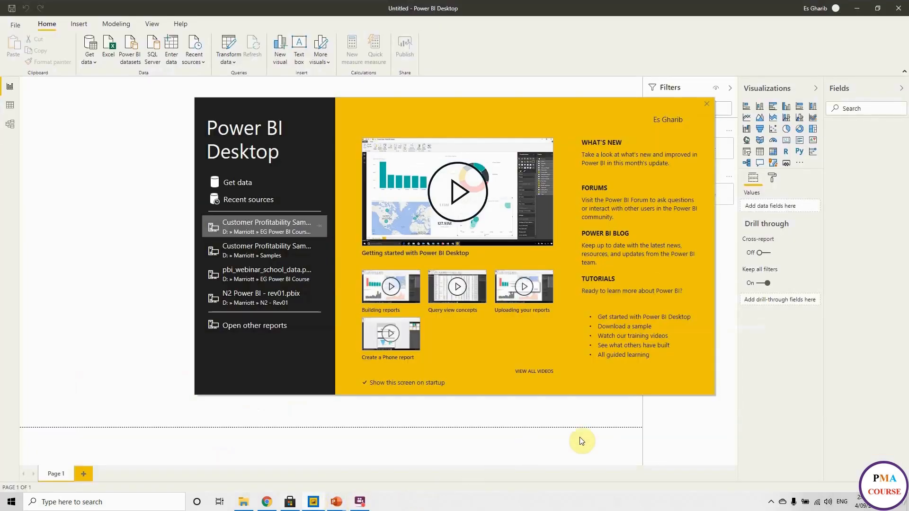
mouse_move(497, 113)
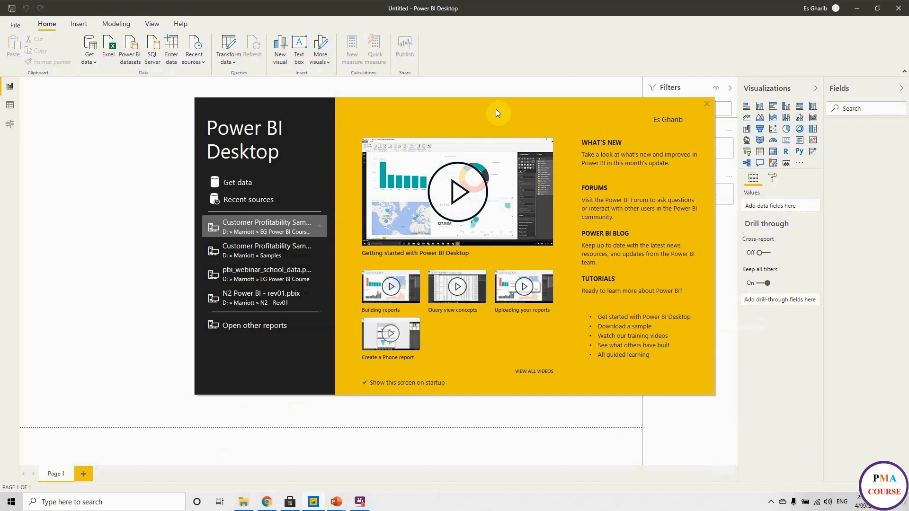
mouse_move(451, 393)
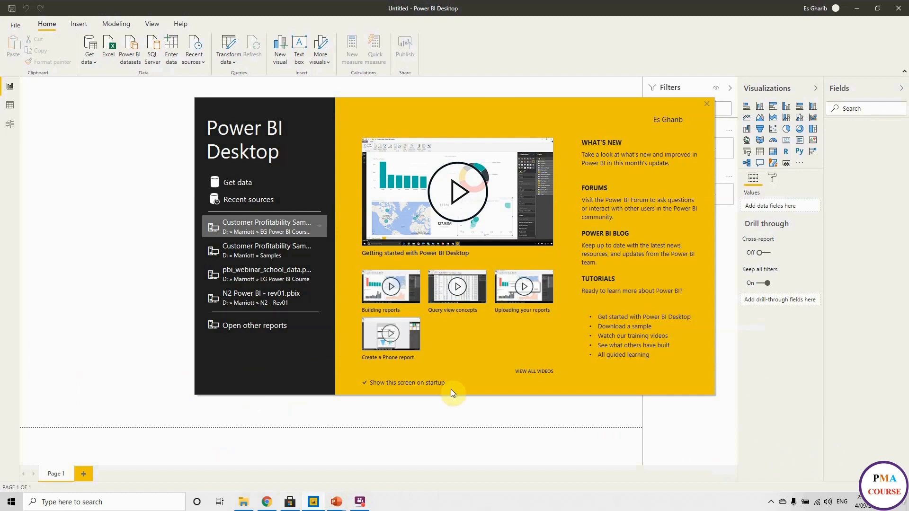
mouse_move(699, 394)
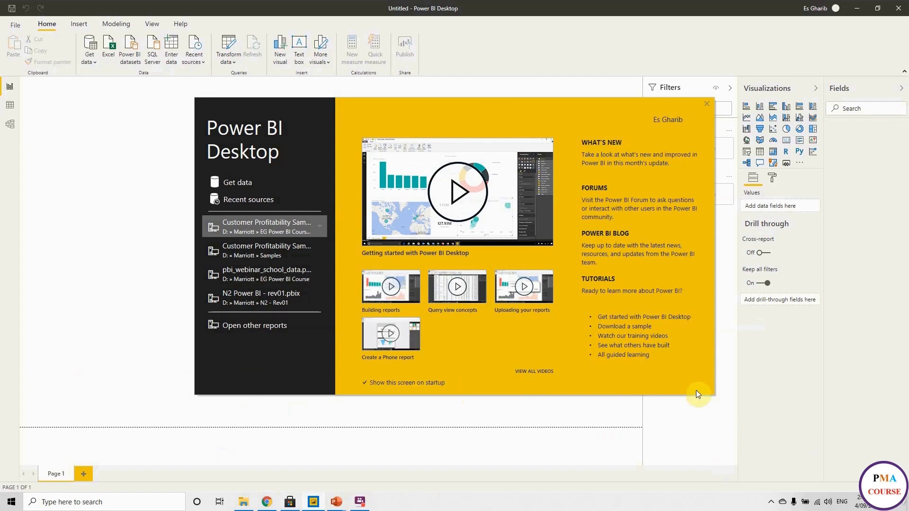
mouse_move(293, 321)
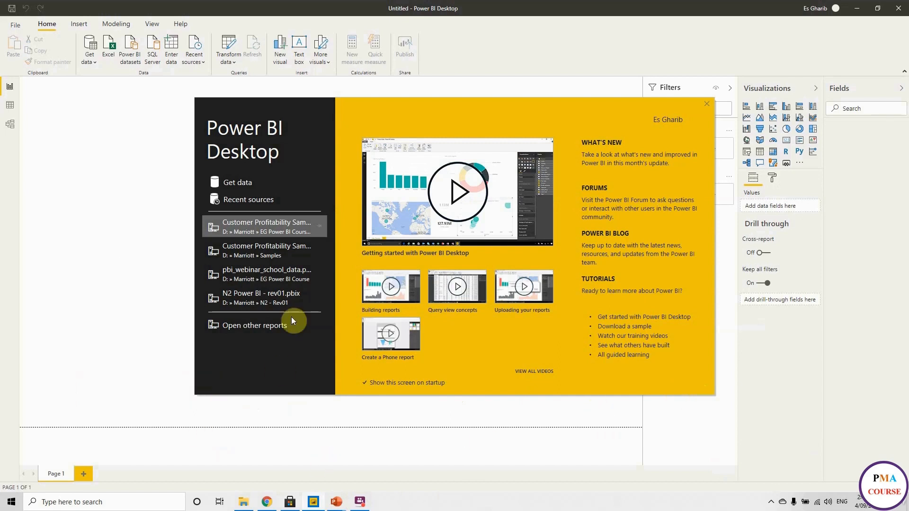
mouse_move(287, 340)
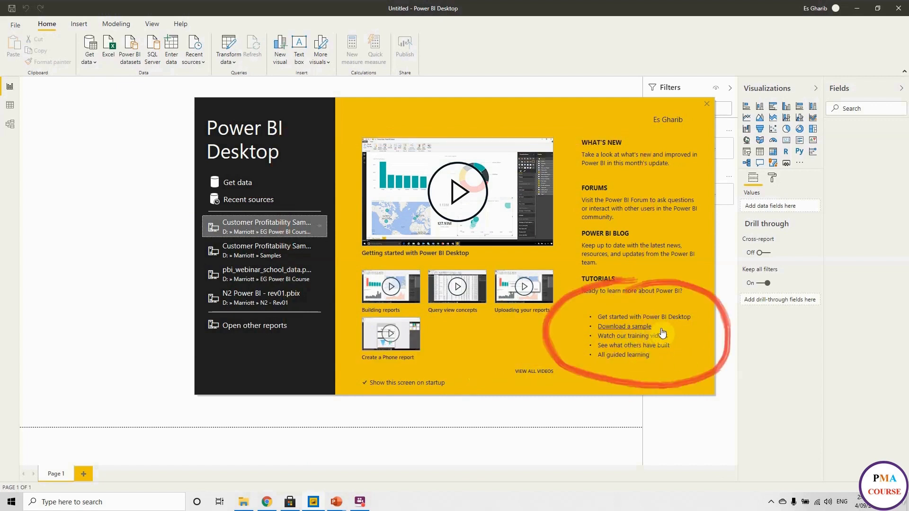
mouse_move(704, 366)
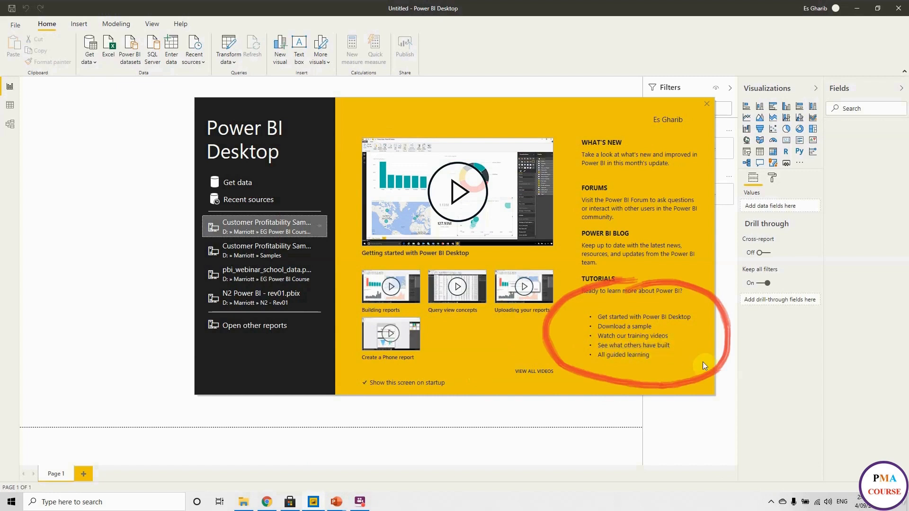
mouse_move(705, 110)
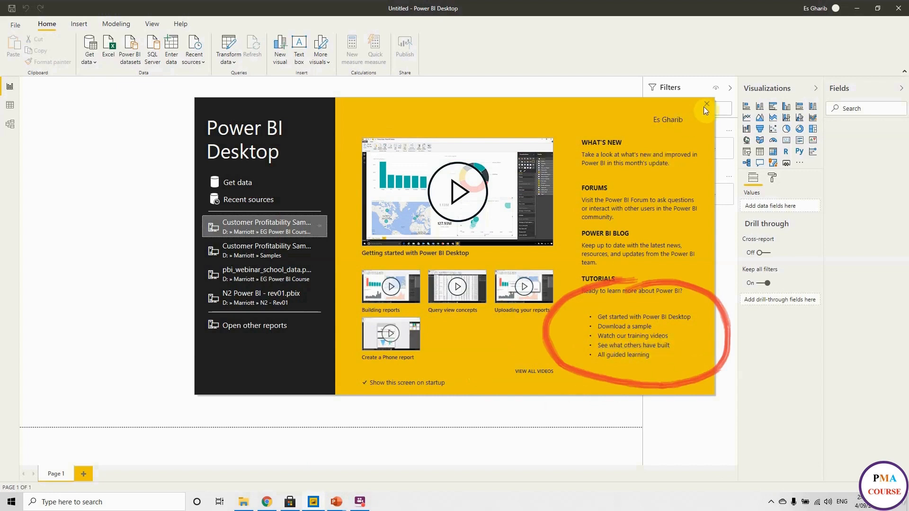
Close the welcome screen to reveal the blank untitled report canvas
left_click(706, 105)
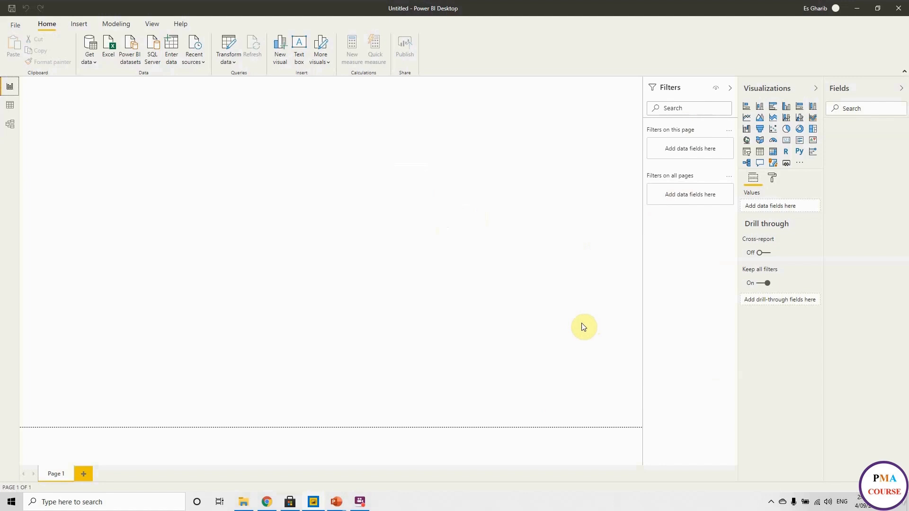
mouse_move(822, 37)
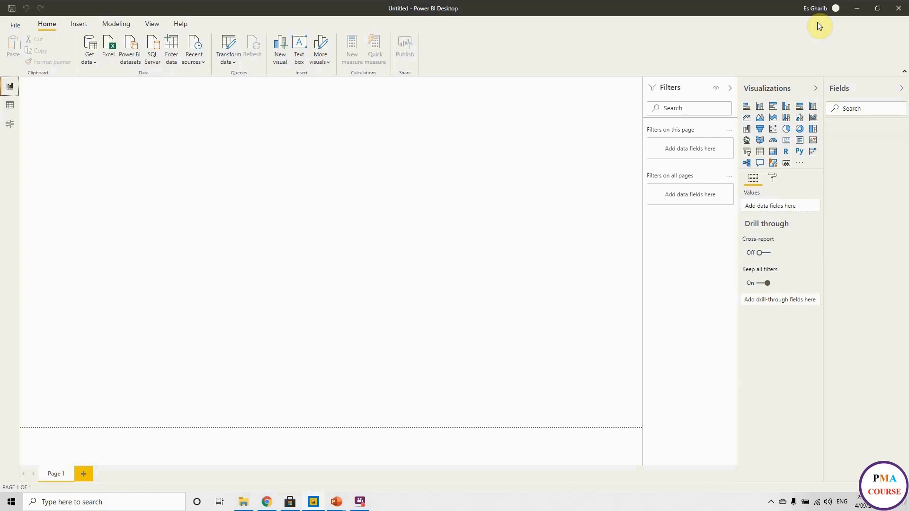
mouse_move(412, 192)
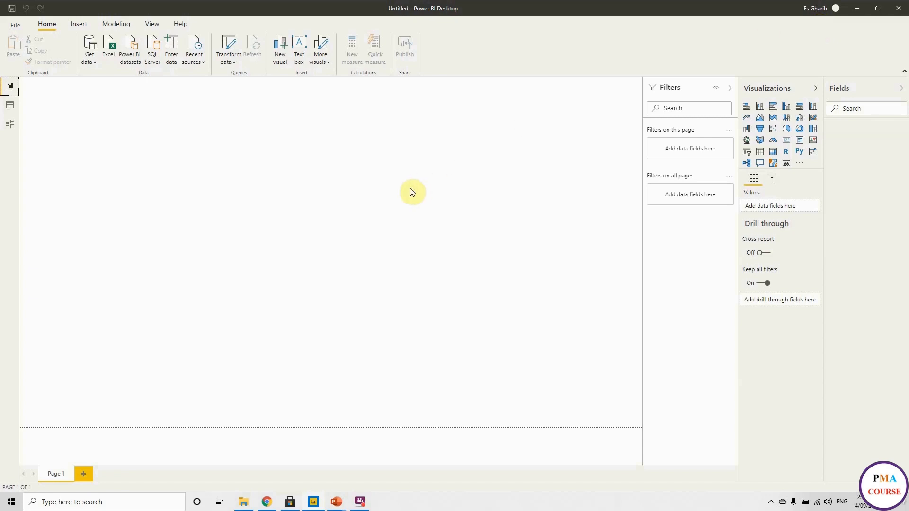
mouse_move(210, 143)
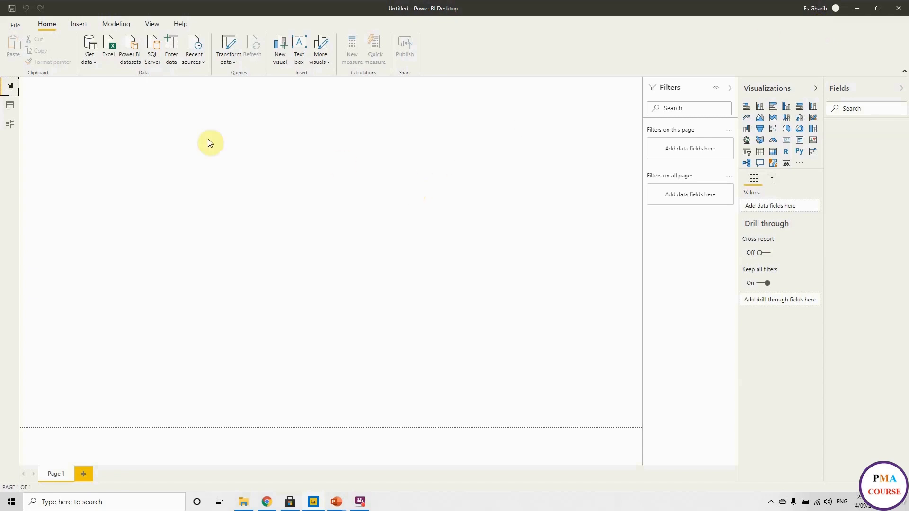
mouse_move(3, 49)
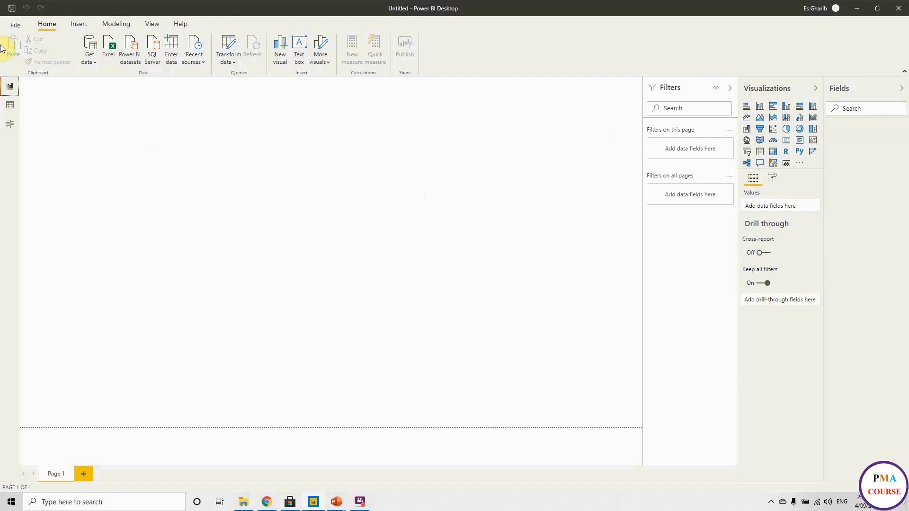
mouse_move(228, 102)
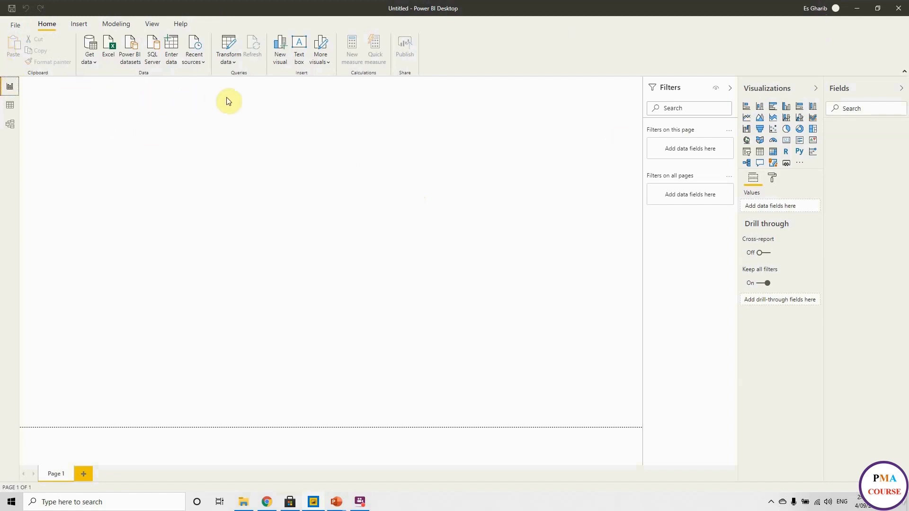
mouse_move(203, 99)
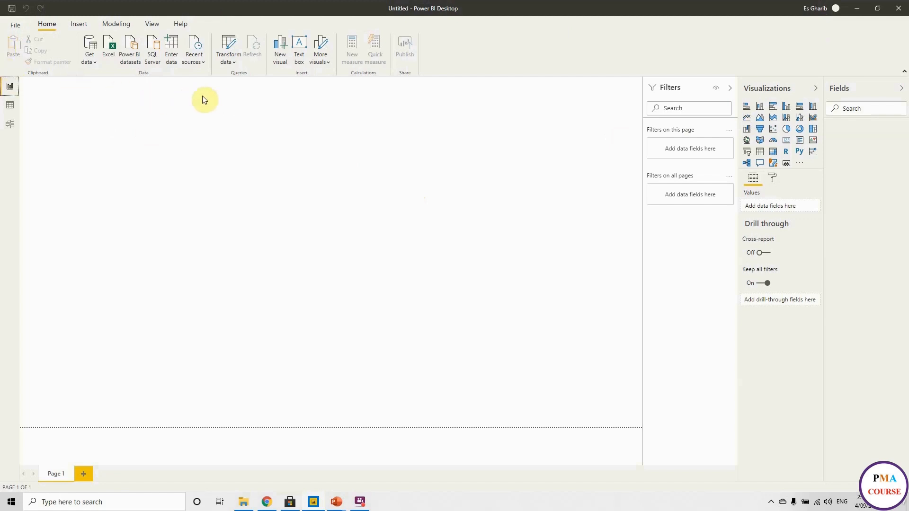
mouse_move(136, 90)
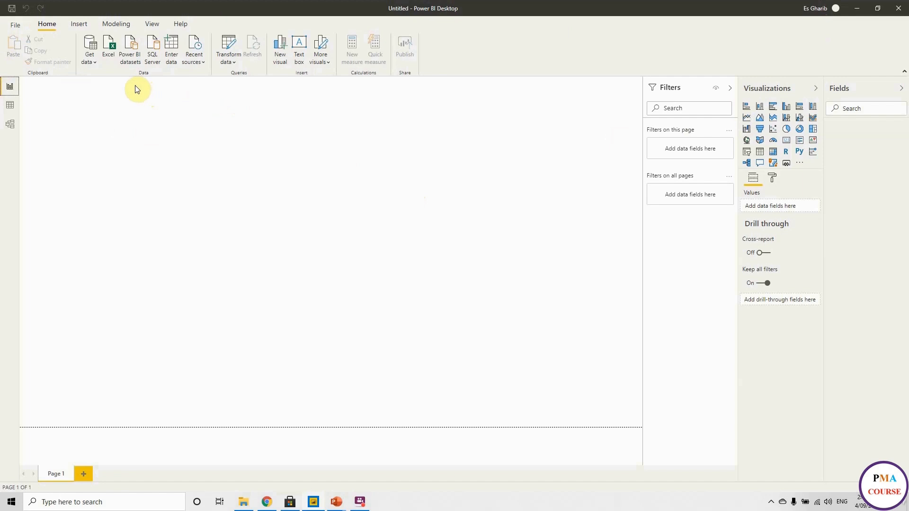
mouse_move(119, 91)
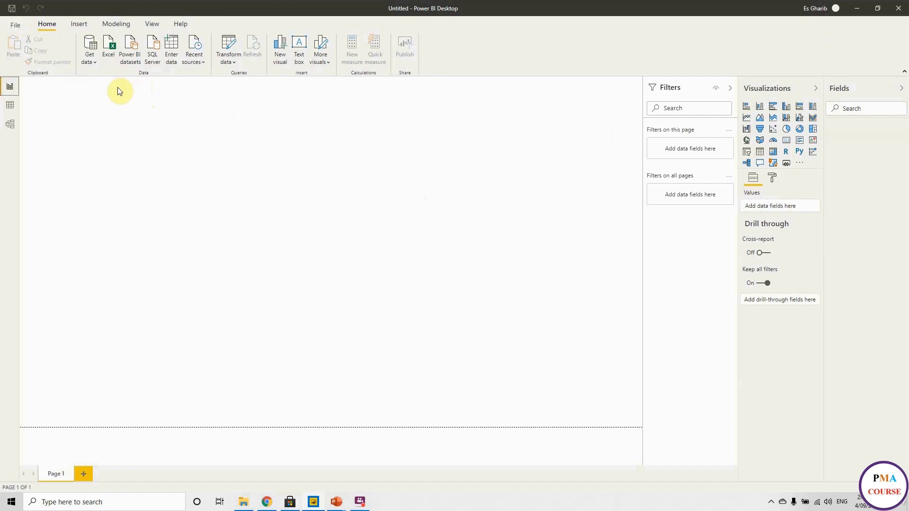
mouse_move(48, 32)
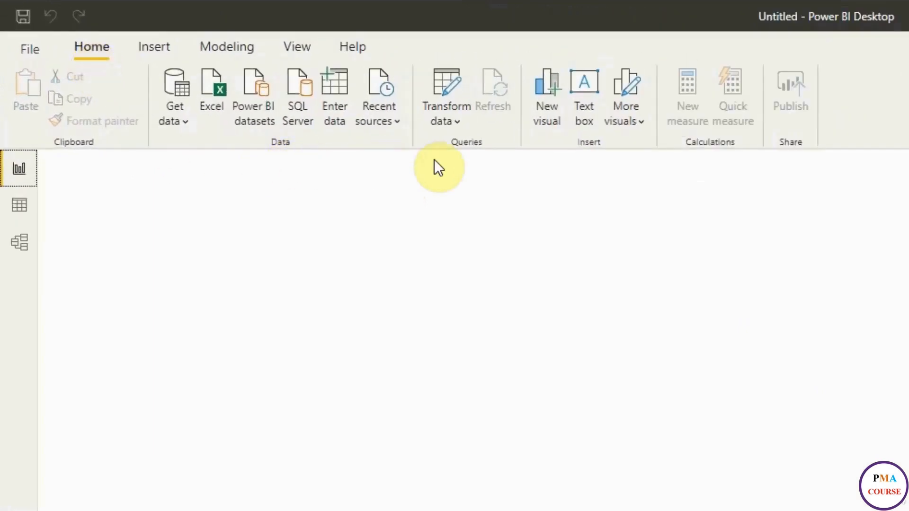
mouse_move(179, 142)
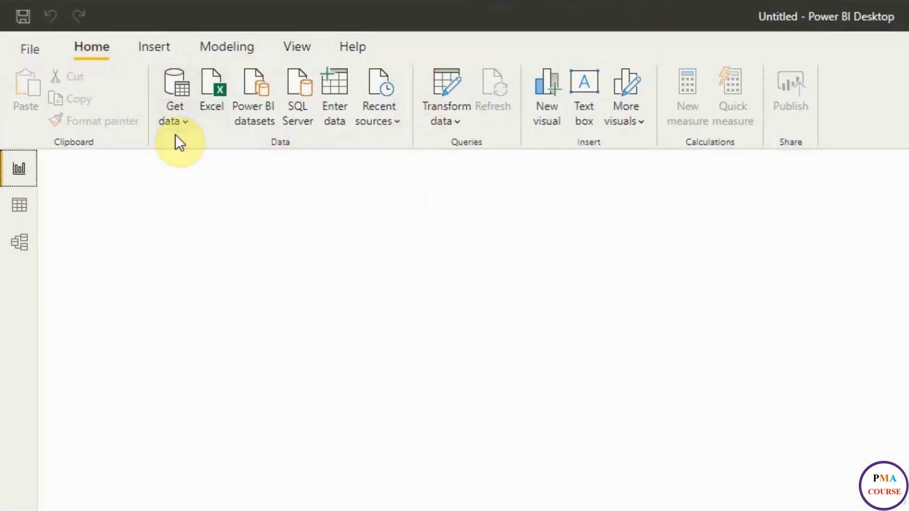
mouse_move(285, 165)
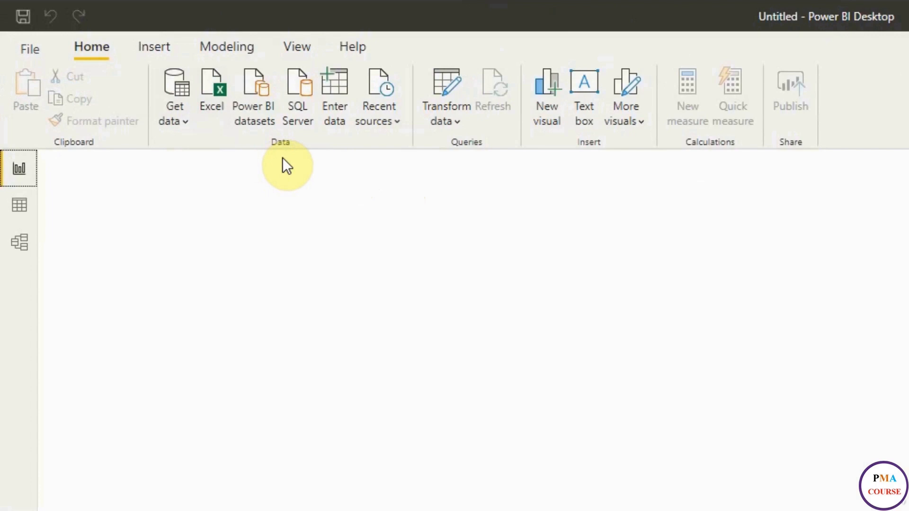
mouse_move(349, 161)
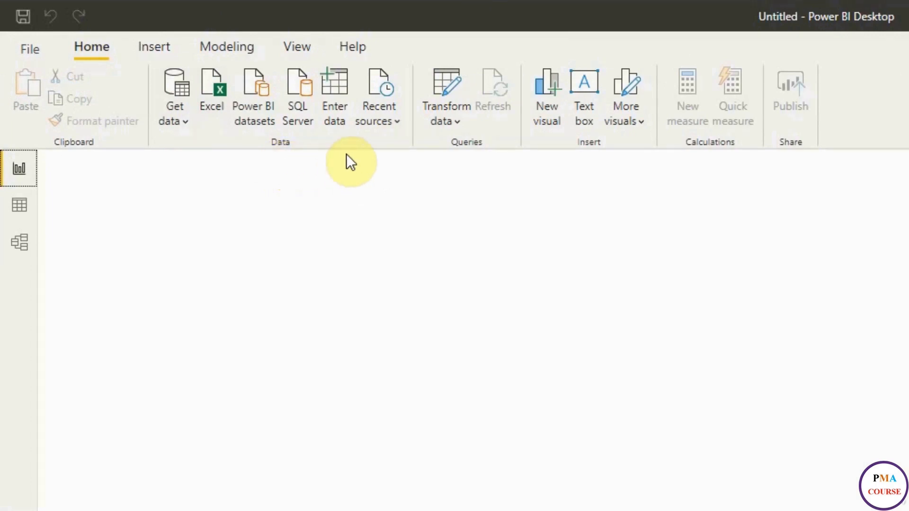
mouse_move(488, 186)
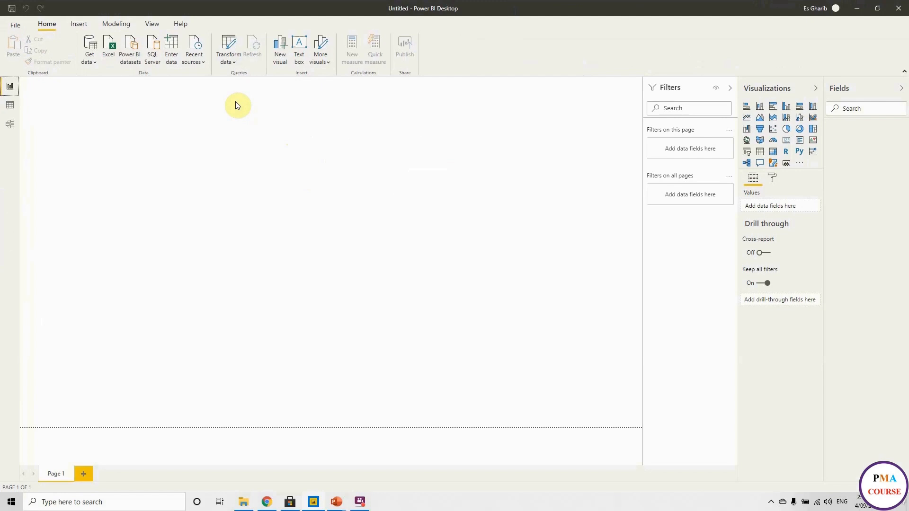
mouse_move(904, 177)
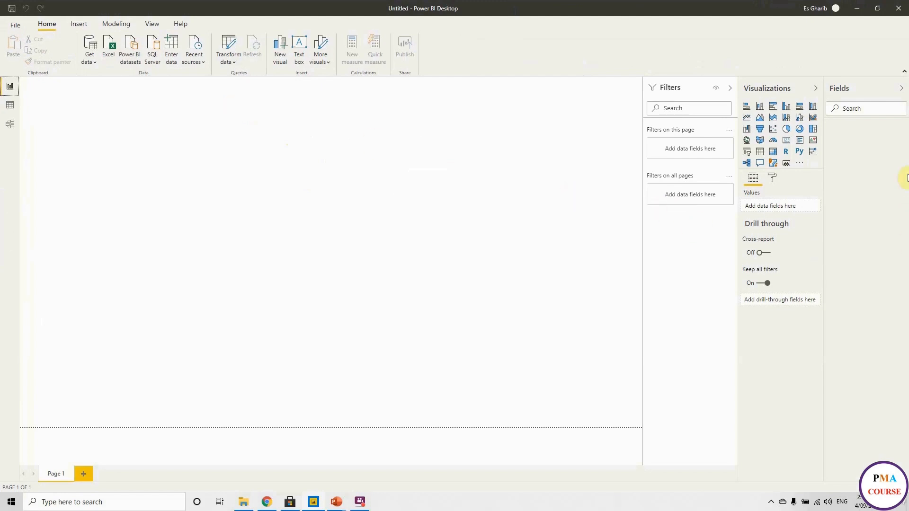
mouse_move(881, 96)
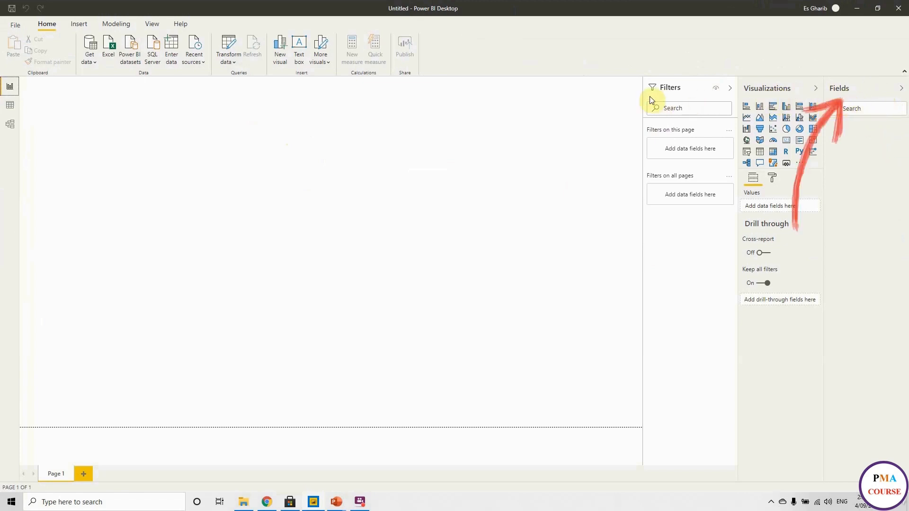
mouse_move(878, 123)
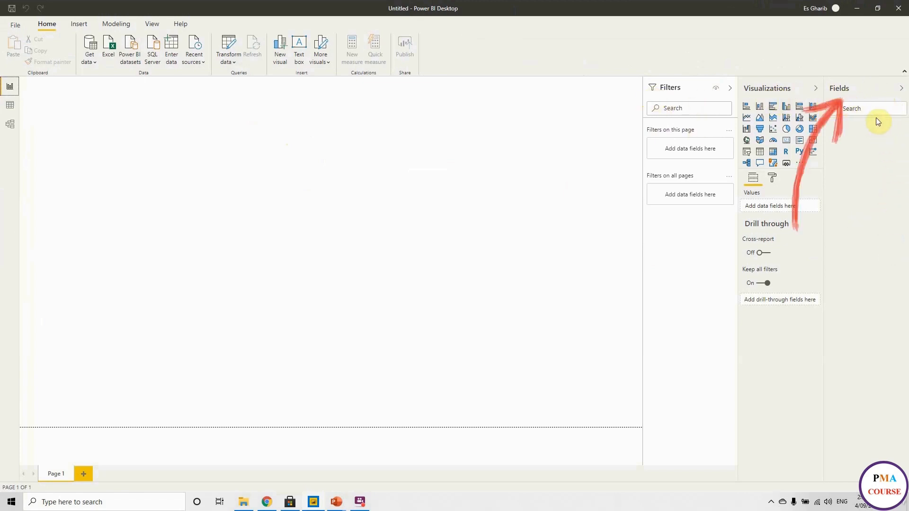
mouse_move(887, 169)
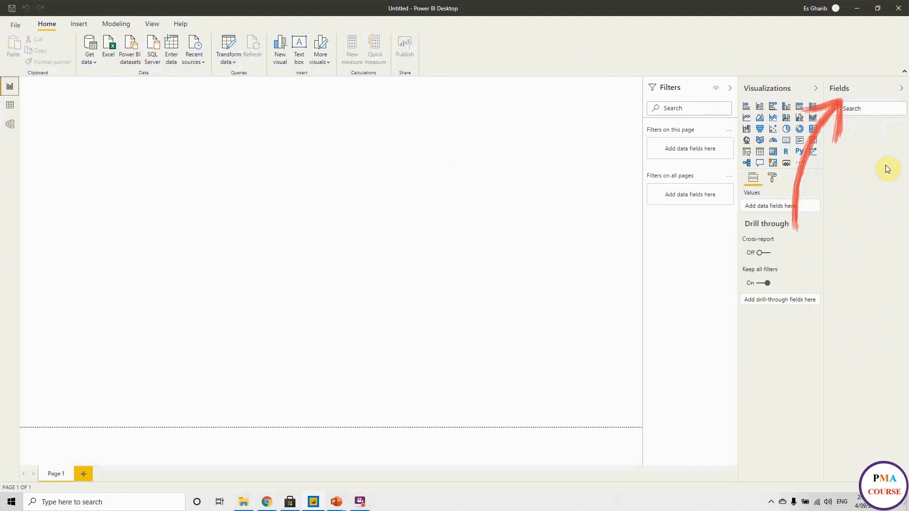
mouse_move(864, 138)
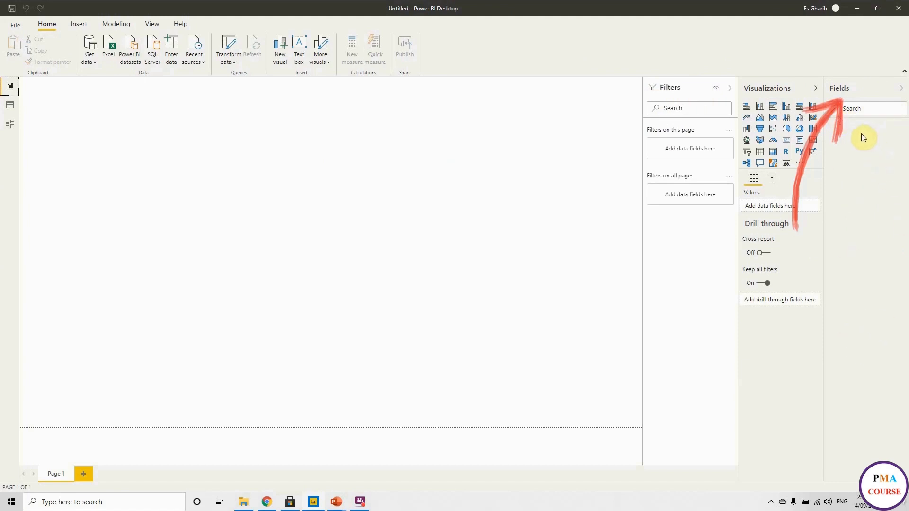
mouse_move(870, 311)
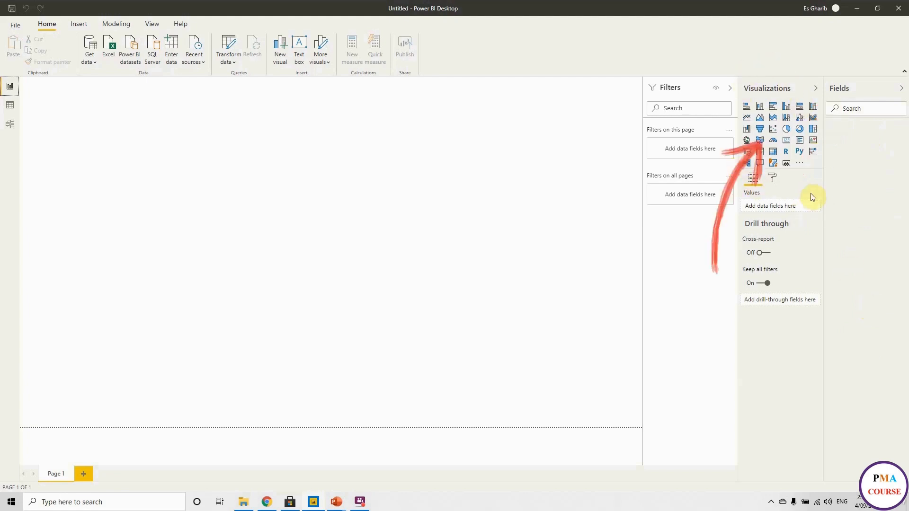
mouse_move(769, 88)
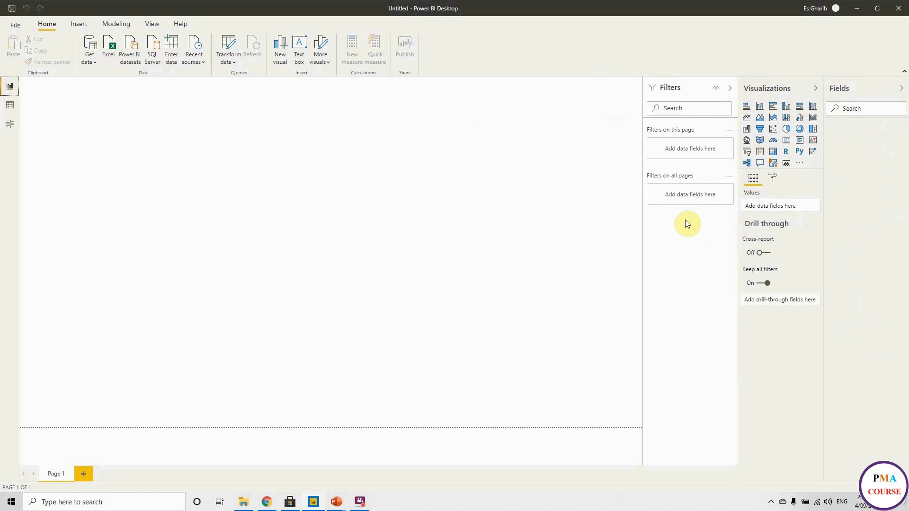
mouse_move(2, 257)
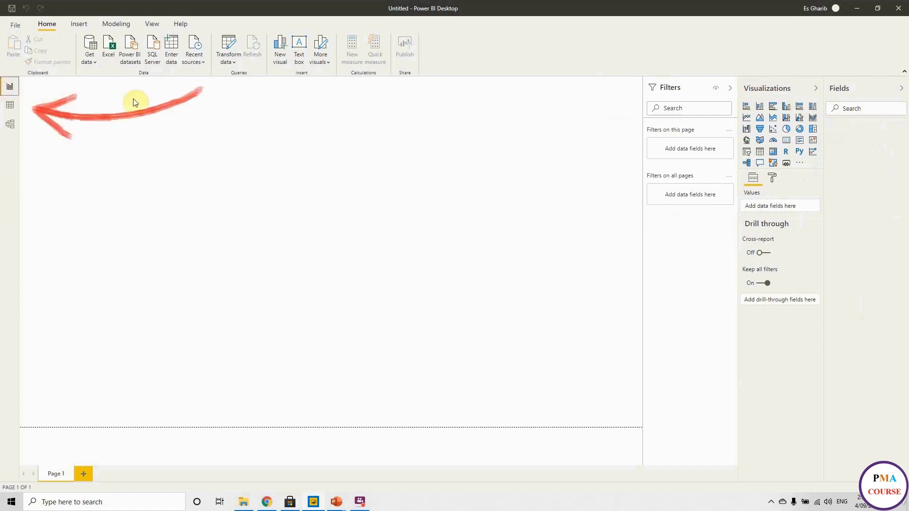
mouse_move(10, 86)
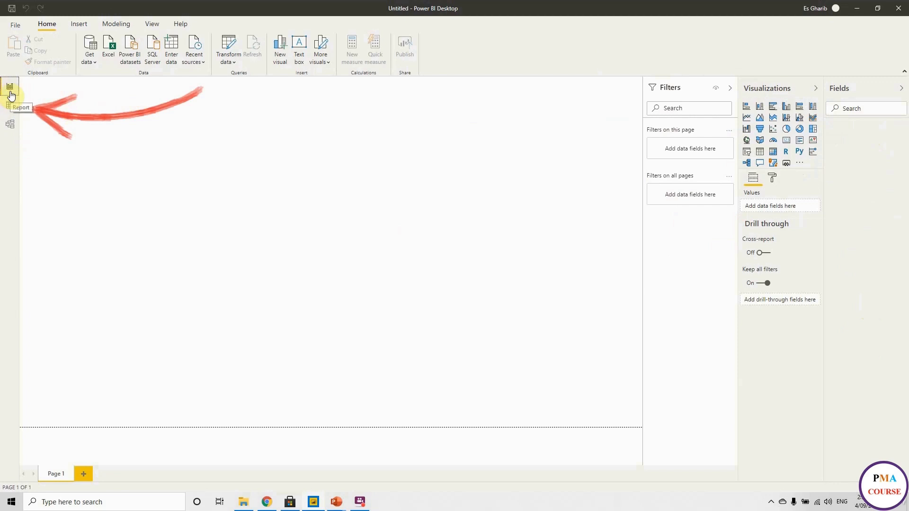
mouse_move(10, 107)
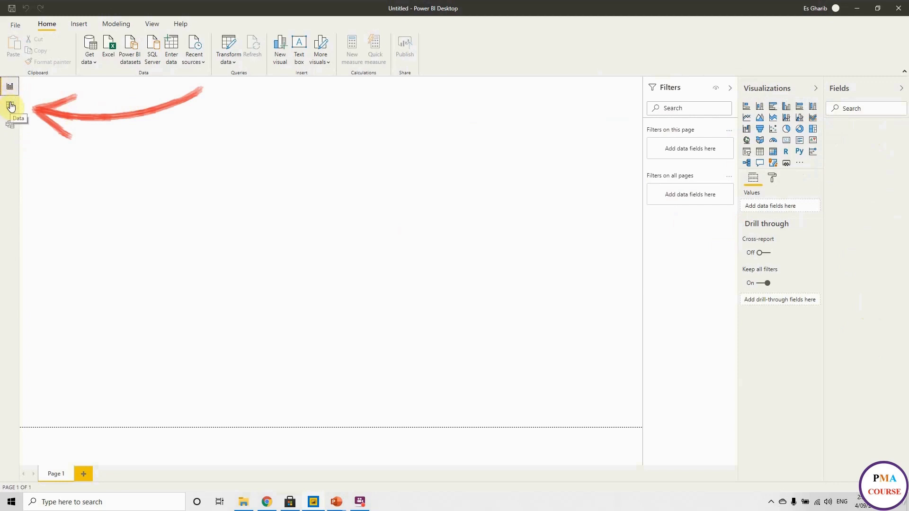
mouse_move(10, 102)
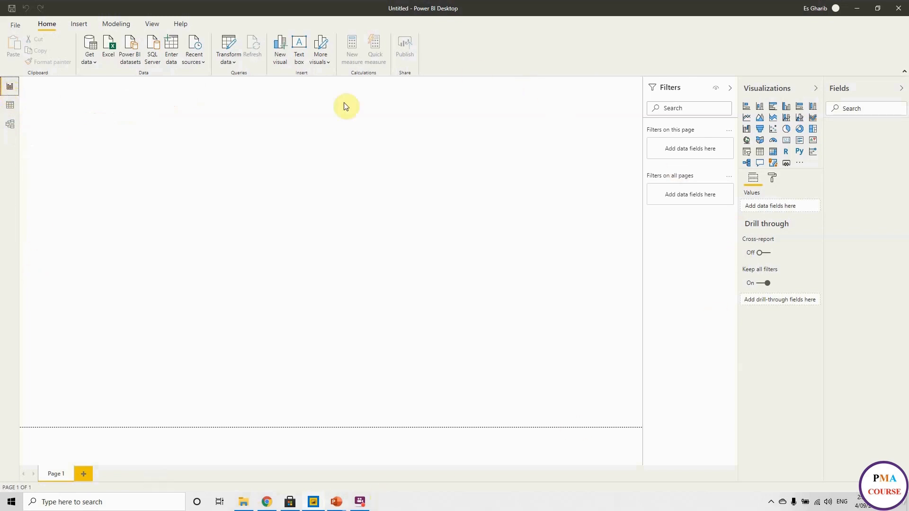
mouse_move(84, 474)
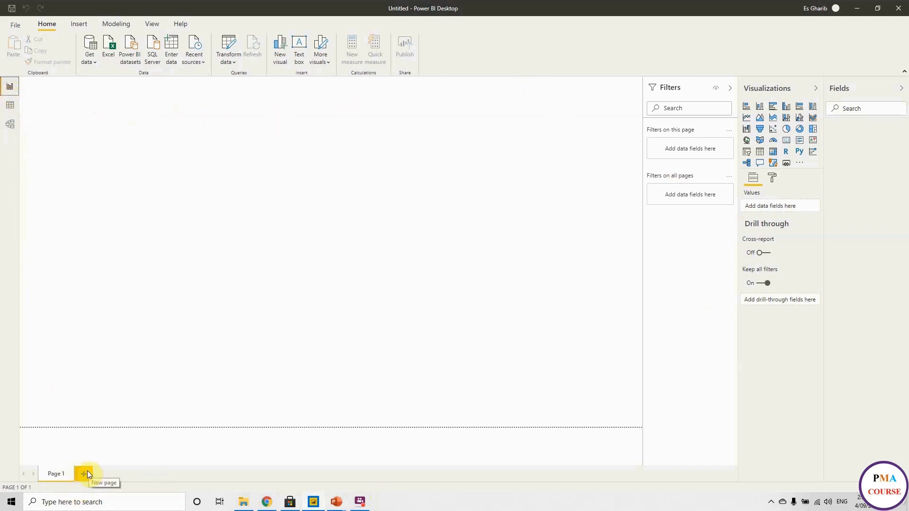
mouse_move(19, 148)
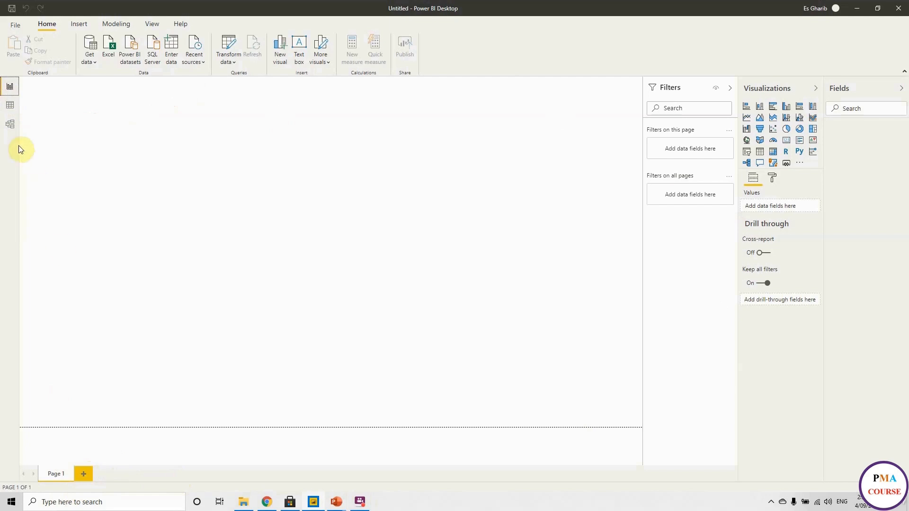
Switch the empty report to Data view from the left sidebar
left_click(9, 105)
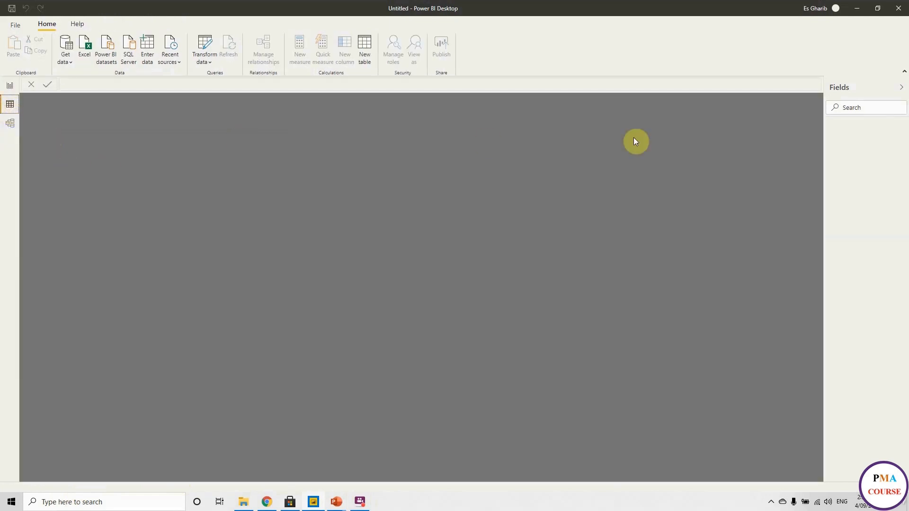
mouse_move(877, 91)
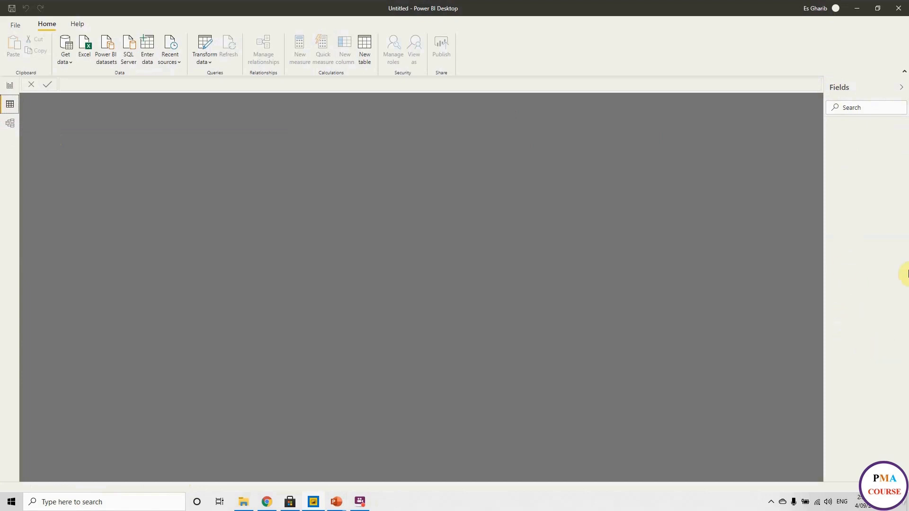
mouse_move(678, 189)
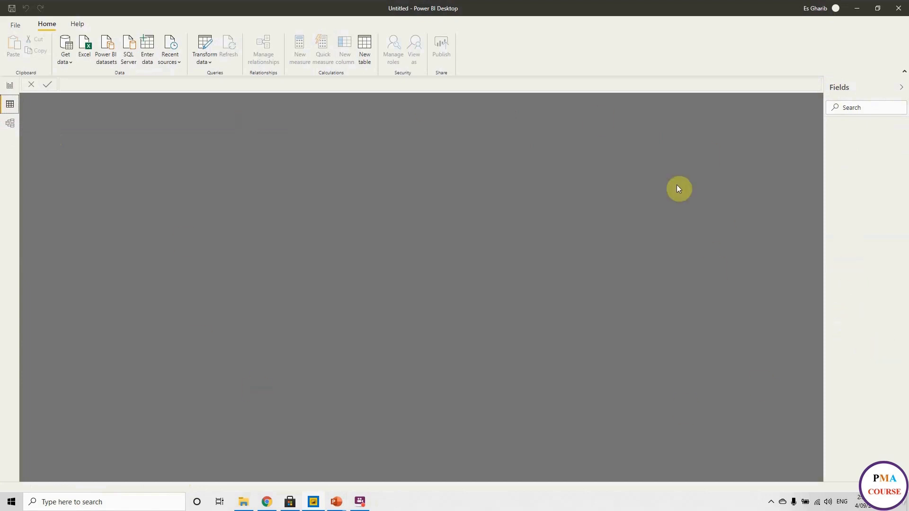
Switch the empty report to Model view from the left sidebar
left_click(10, 123)
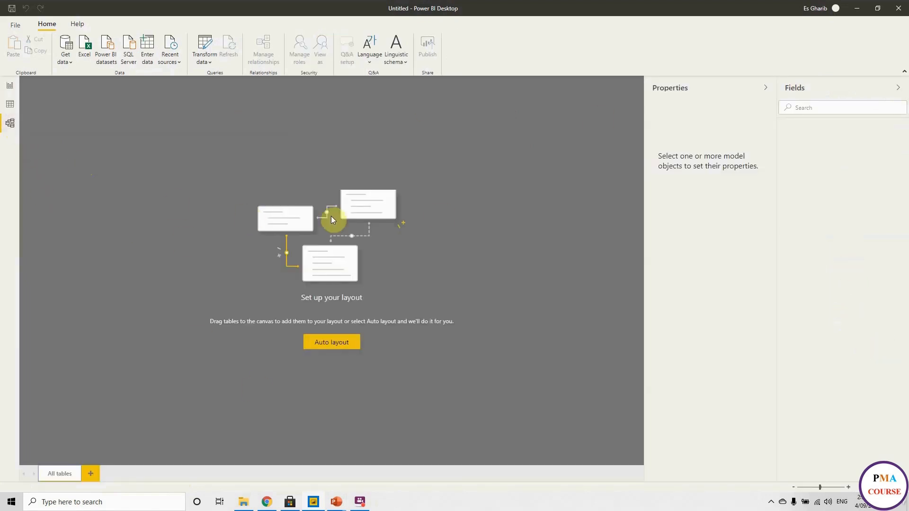
mouse_move(546, 262)
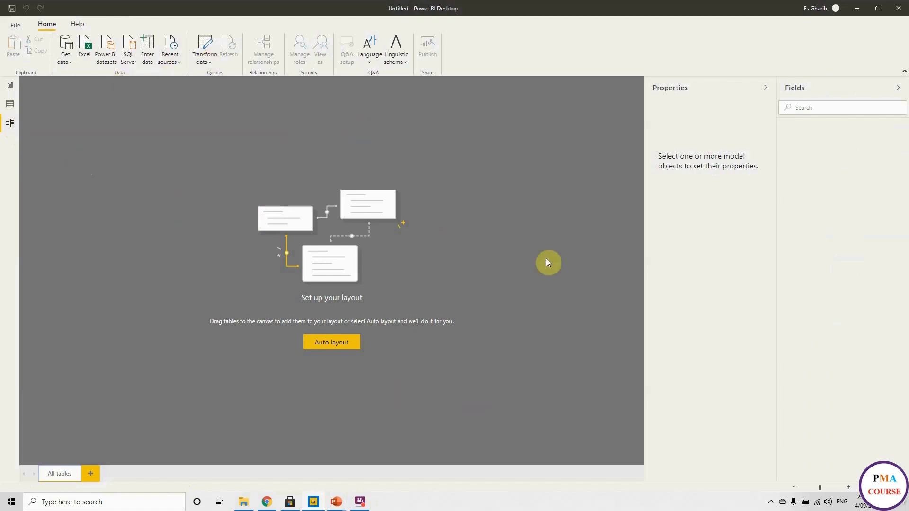
mouse_move(378, 162)
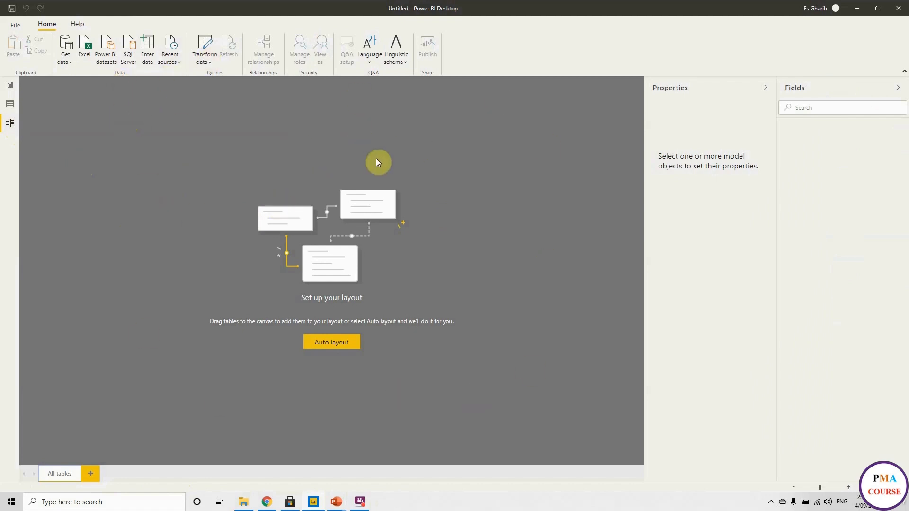
mouse_move(396, 165)
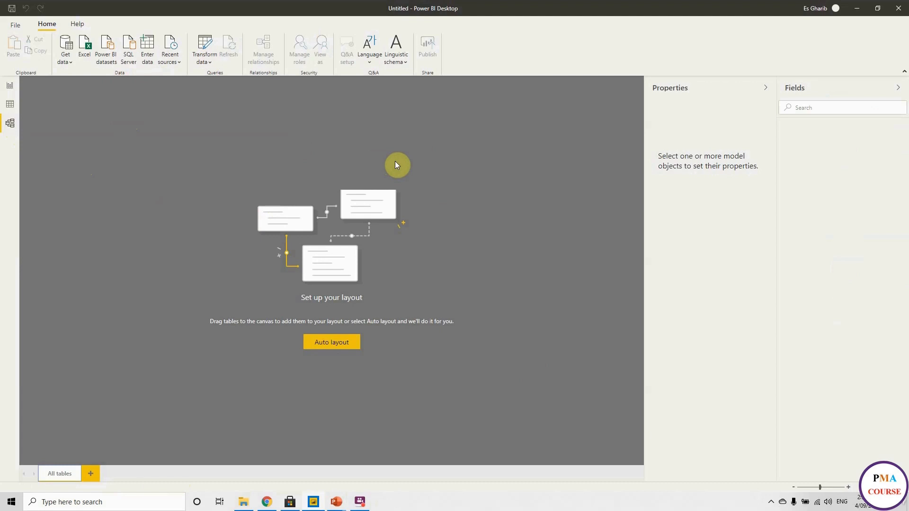
mouse_move(396, 165)
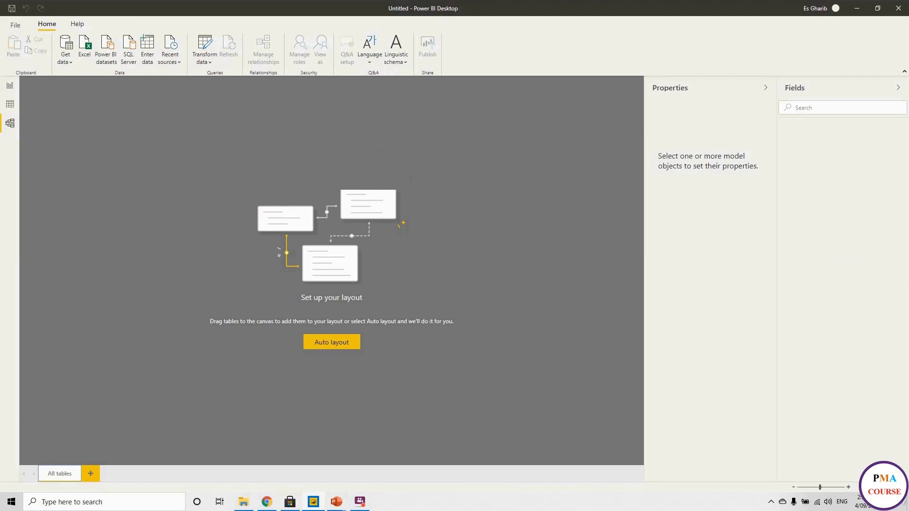